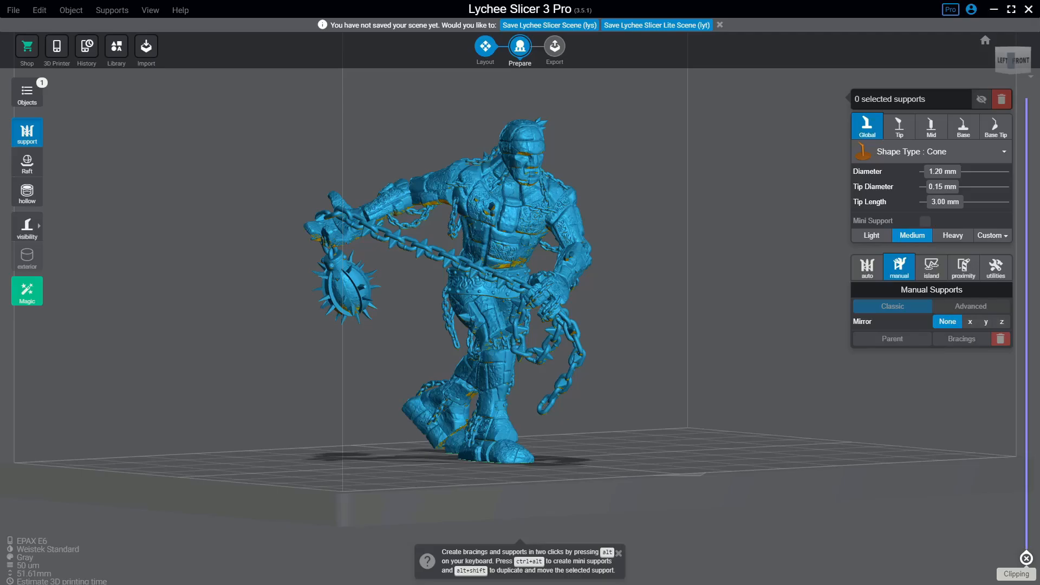
Generate supports for the Stone Golem and export it as 'Stone Golem Demolisher 01' CTB.
{"action": "left_click", "coordinate": [463, 334]}
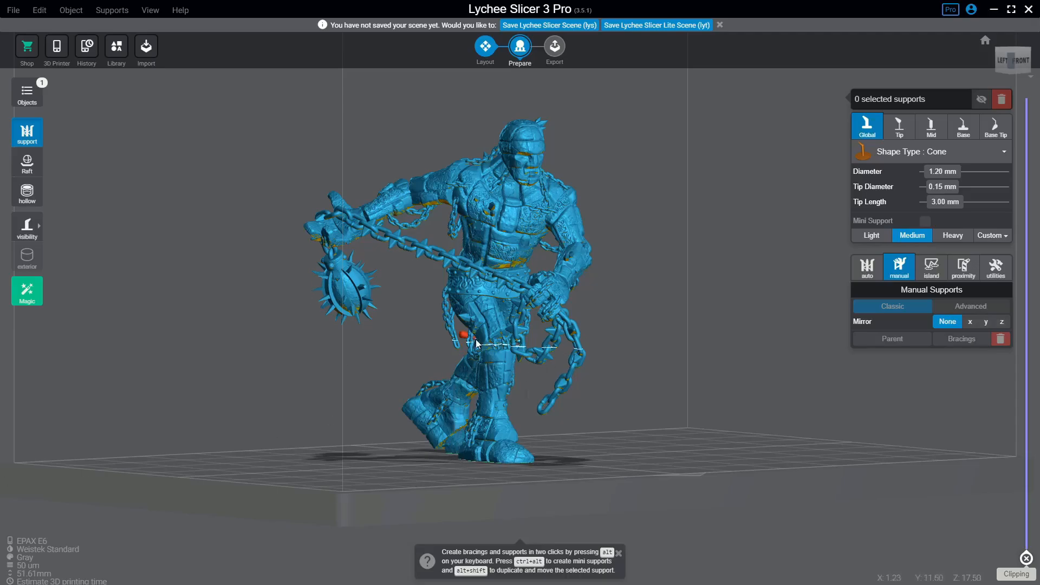
{"action": "left_click", "coordinate": [866, 266]}
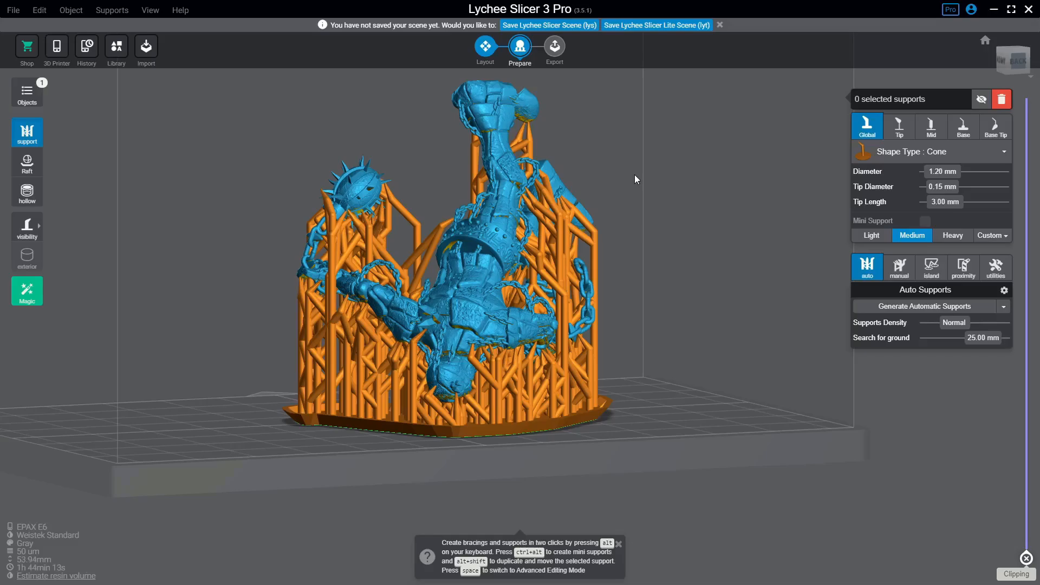
{"action": "left_click", "coordinate": [553, 48]}
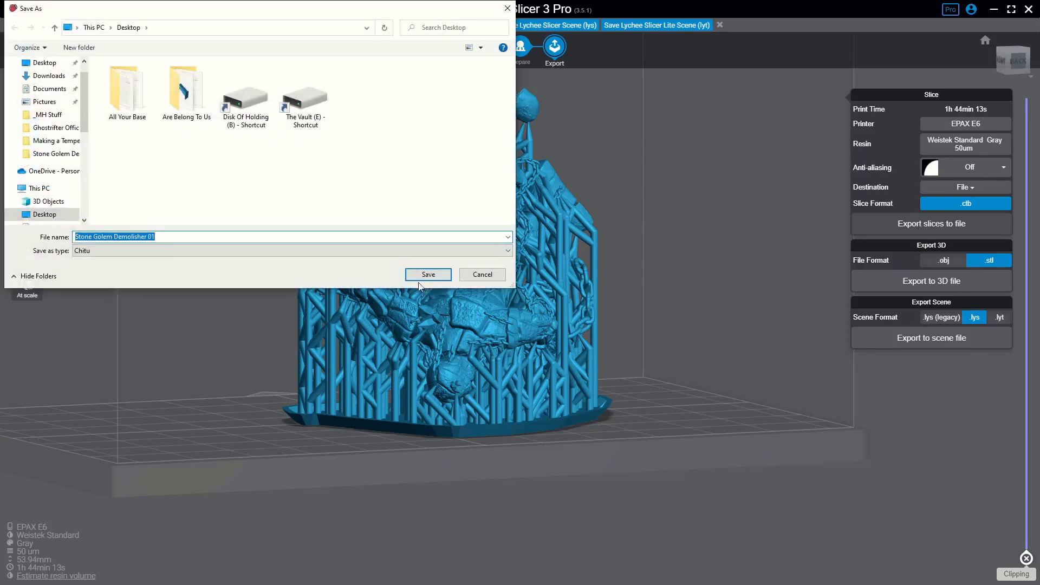
{"action": "left_click", "coordinate": [428, 274]}
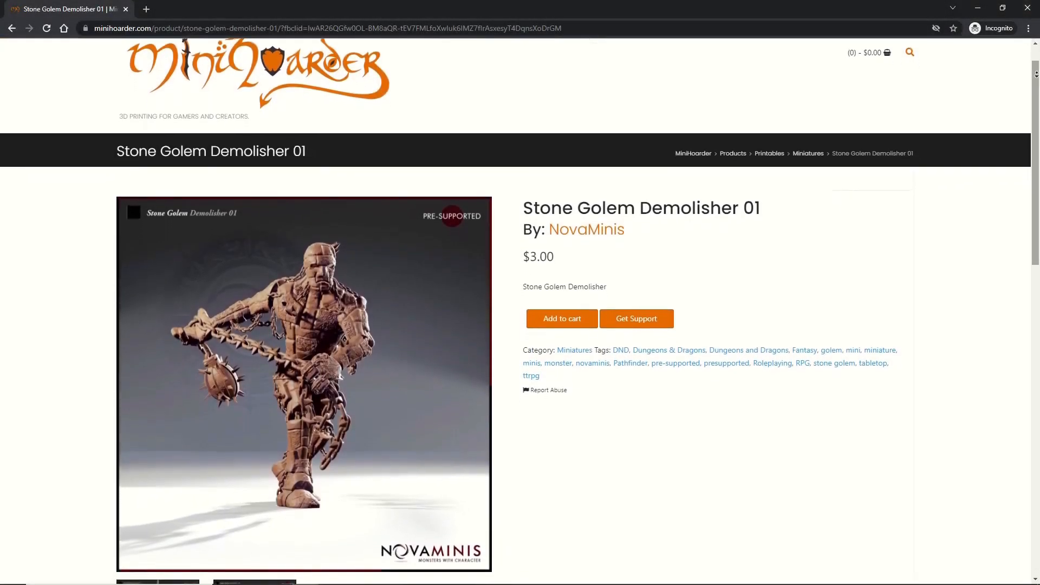
Scroll the MiniHoarder listing down to its description of pre-supported STLs and Lychee files.
{"action": "scroll", "scroll_direction": "down", "scroll_amount": 3}
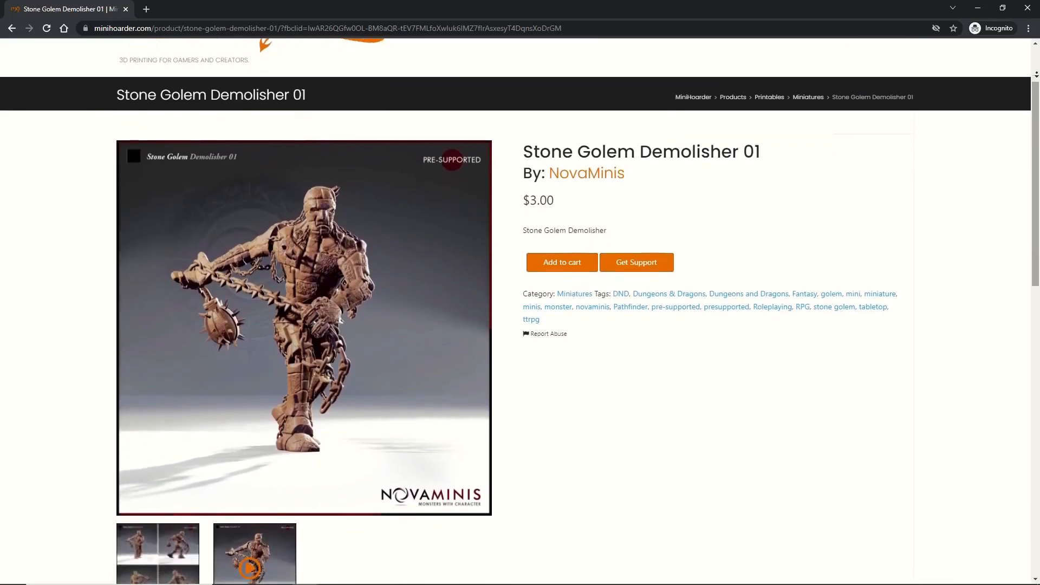
{"action": "scroll", "scroll_direction": "down", "scroll_amount": 3}
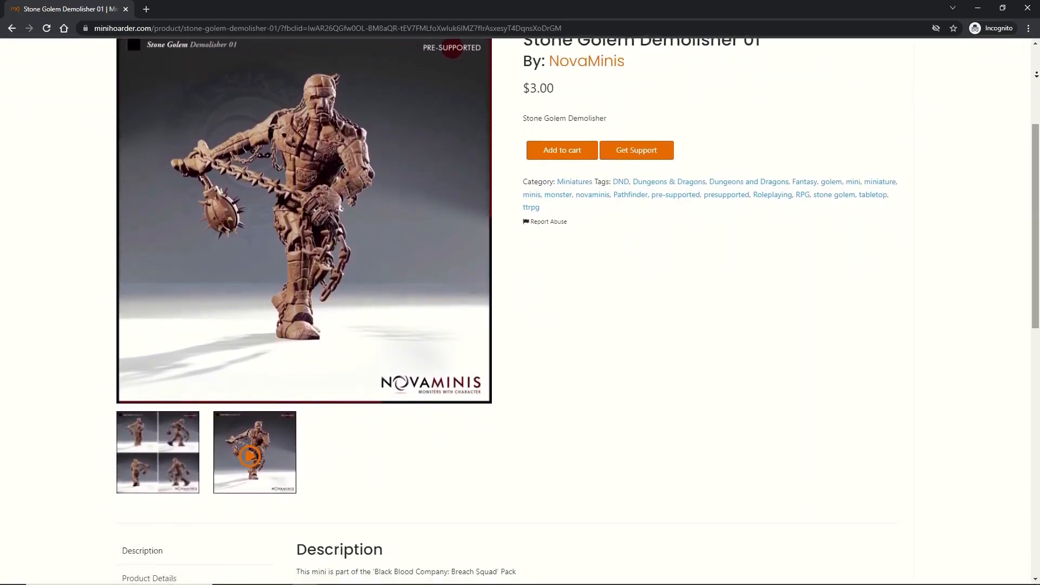
{"action": "scroll", "scroll_direction": "down", "scroll_amount": 3}
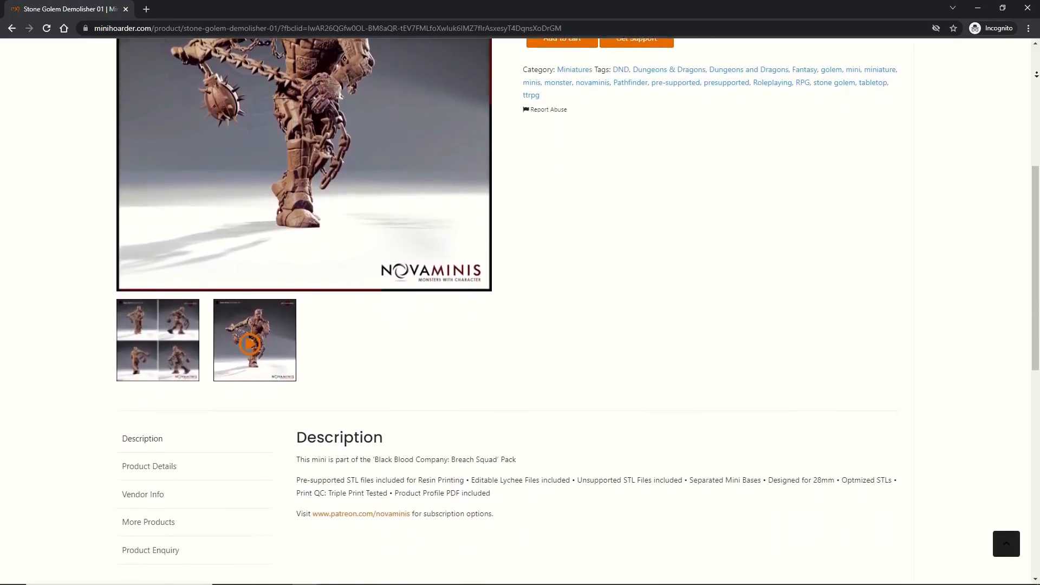
{"action": "scroll", "scroll_direction": "down", "scroll_amount": 3}
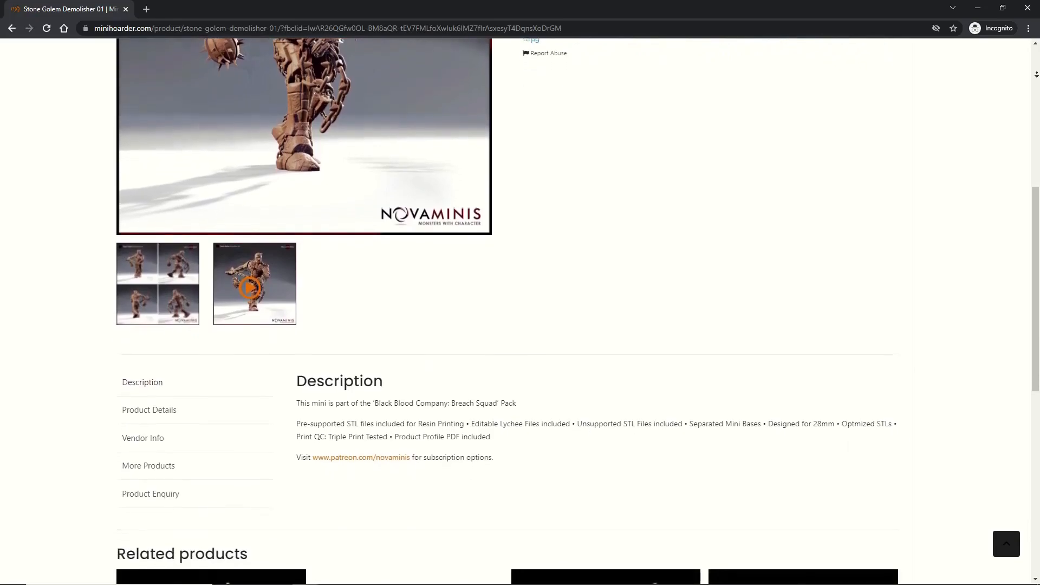
{"action": "scroll", "scroll_direction": "down", "scroll_amount": 3}
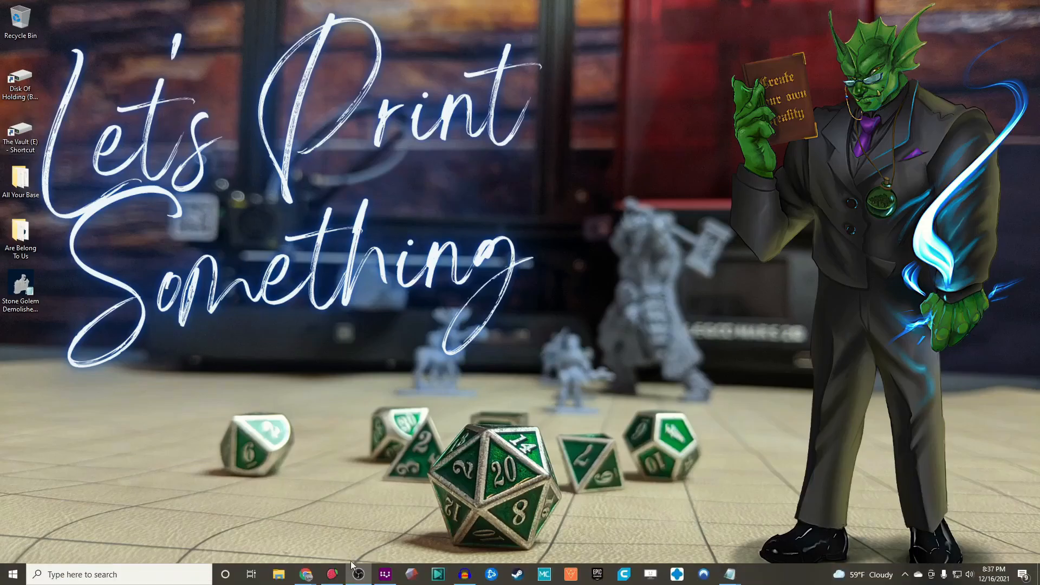
Launch UVtools and open 'Stone Golem Demolisher 01' from the Desktop.
{"action": "left_click", "coordinate": [384, 574]}
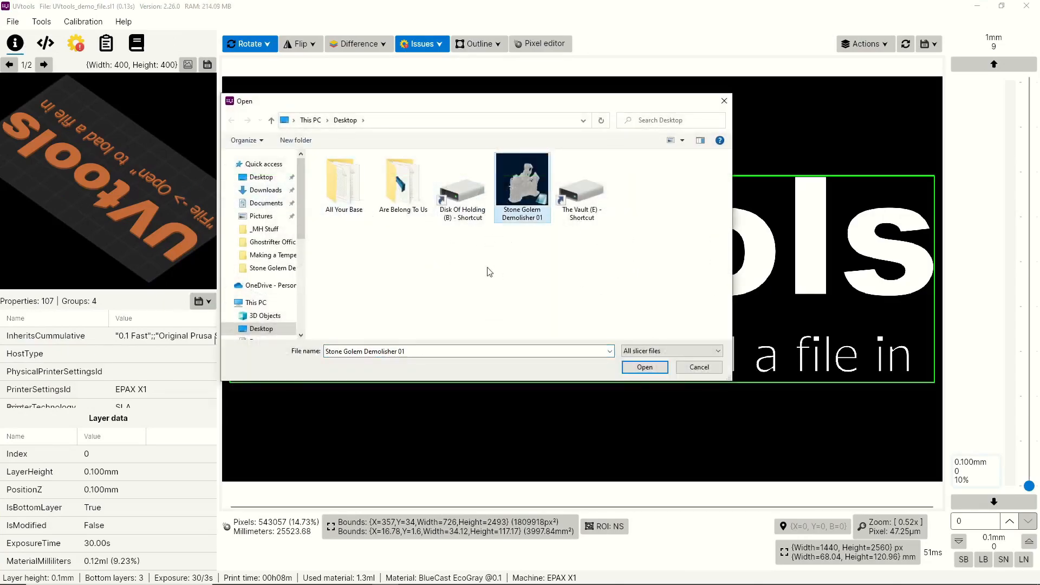
{"action": "left_click", "coordinate": [643, 367]}
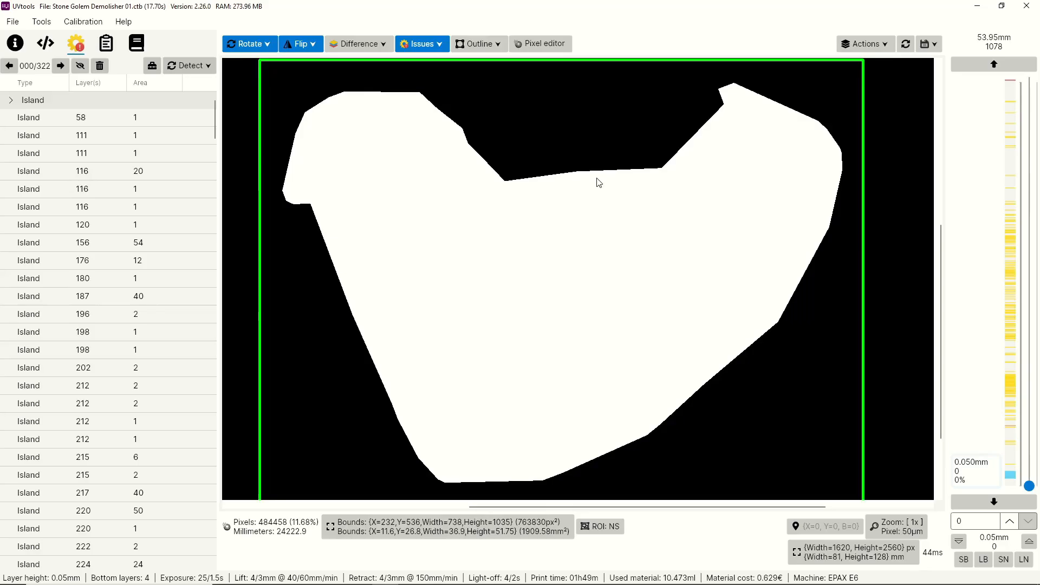
{"action": "mouse_move", "coordinate": [742, 351]}
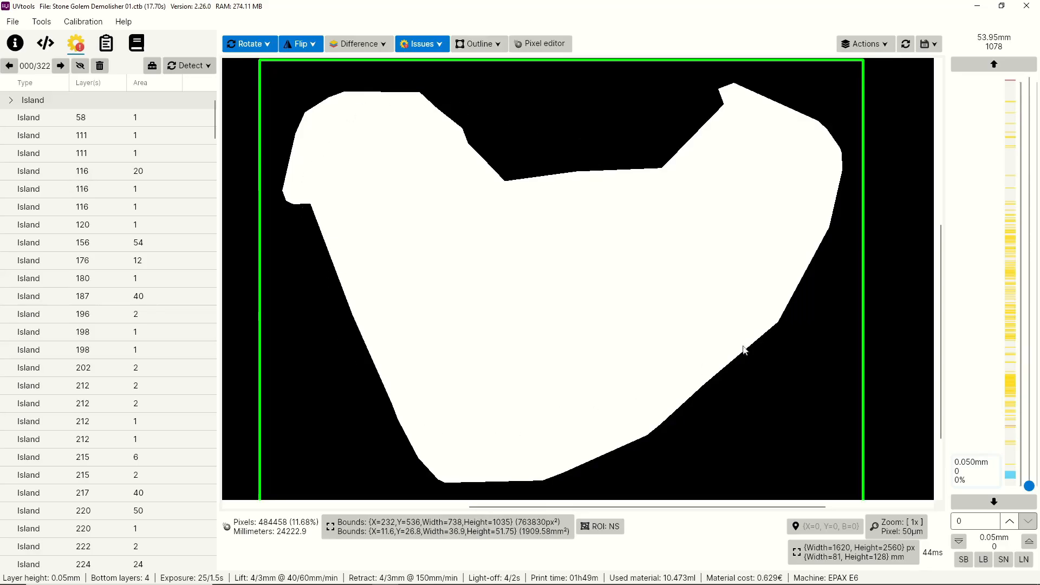
{"action": "mouse_move", "coordinate": [419, 216]}
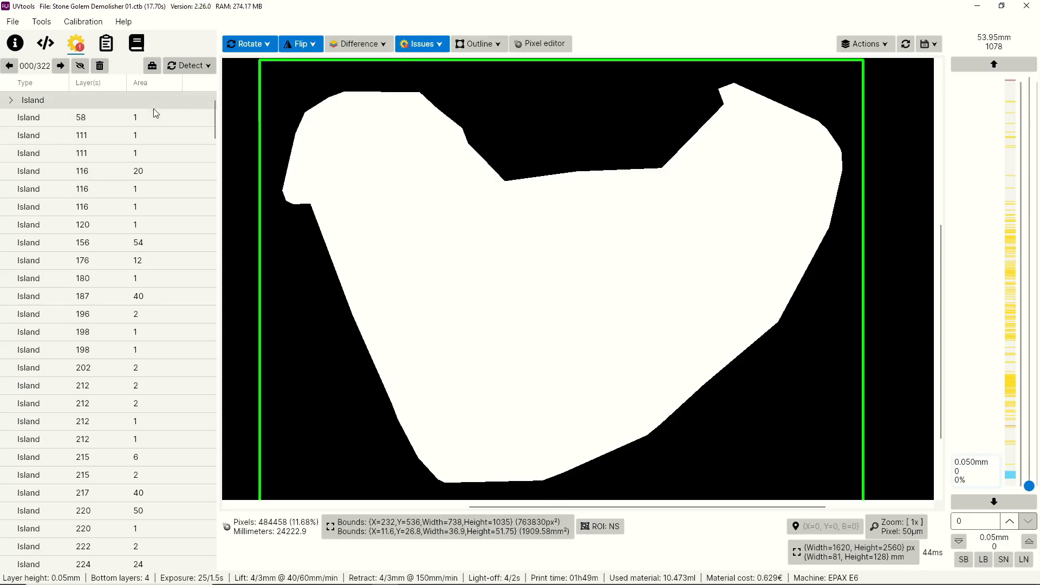
Preview the island issues on layers 58 and 111, then bring up the Tools menu.
{"action": "left_click", "coordinate": [81, 117]}
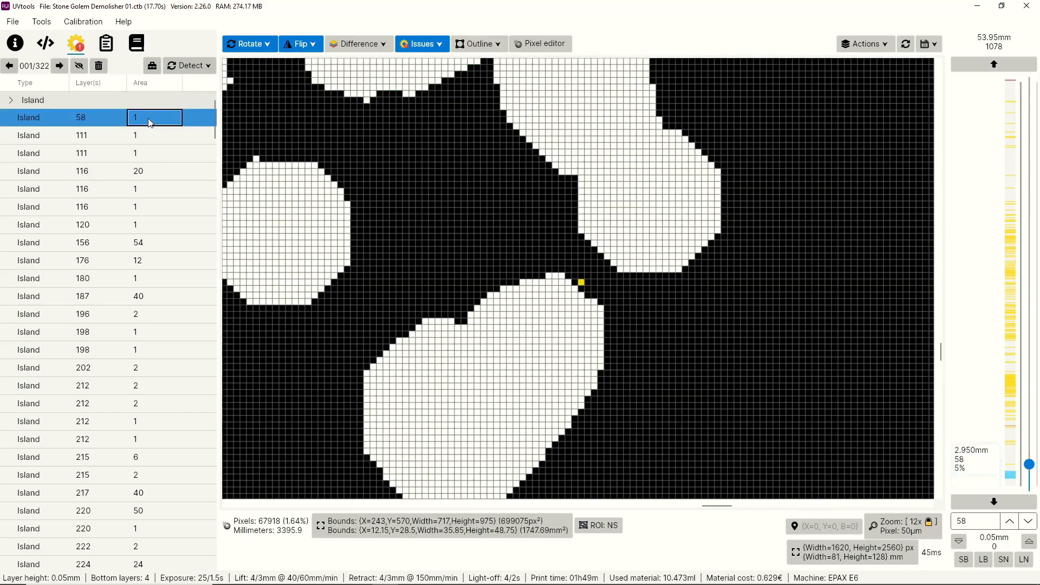
{"action": "left_click", "coordinate": [66, 136]}
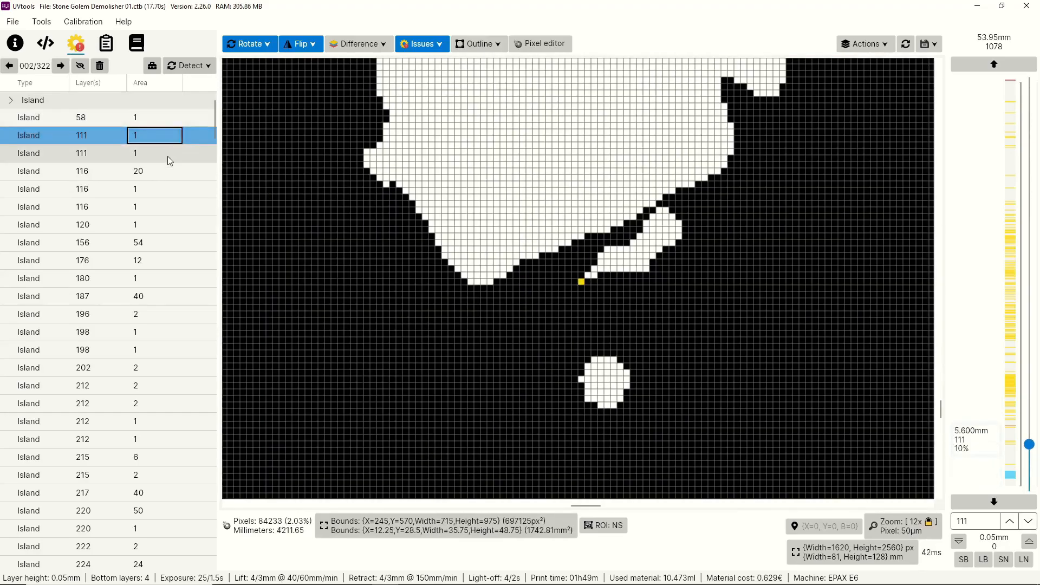
{"action": "mouse_move", "coordinate": [158, 175]}
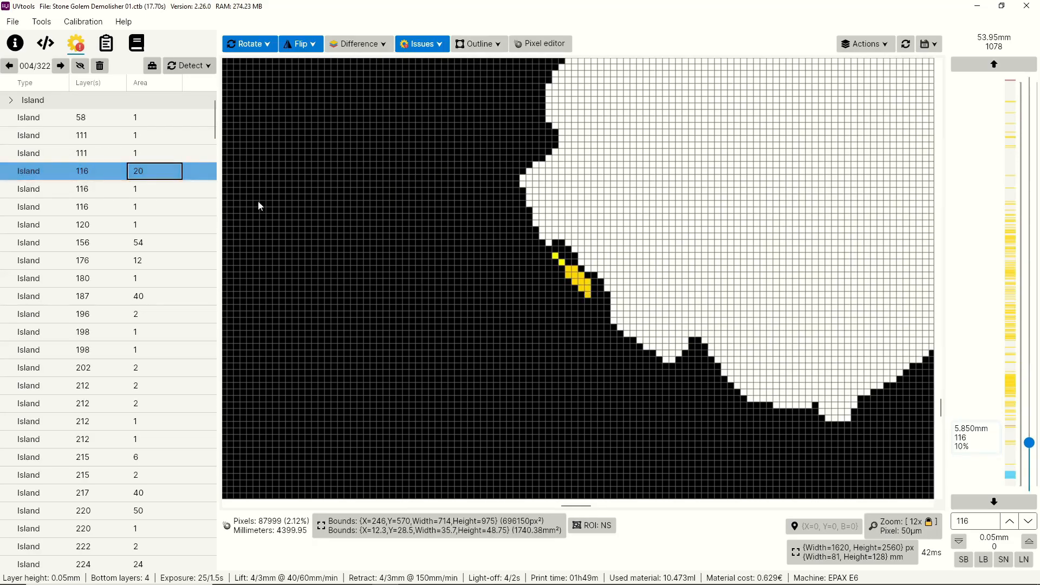
{"action": "mouse_move", "coordinate": [376, 240]}
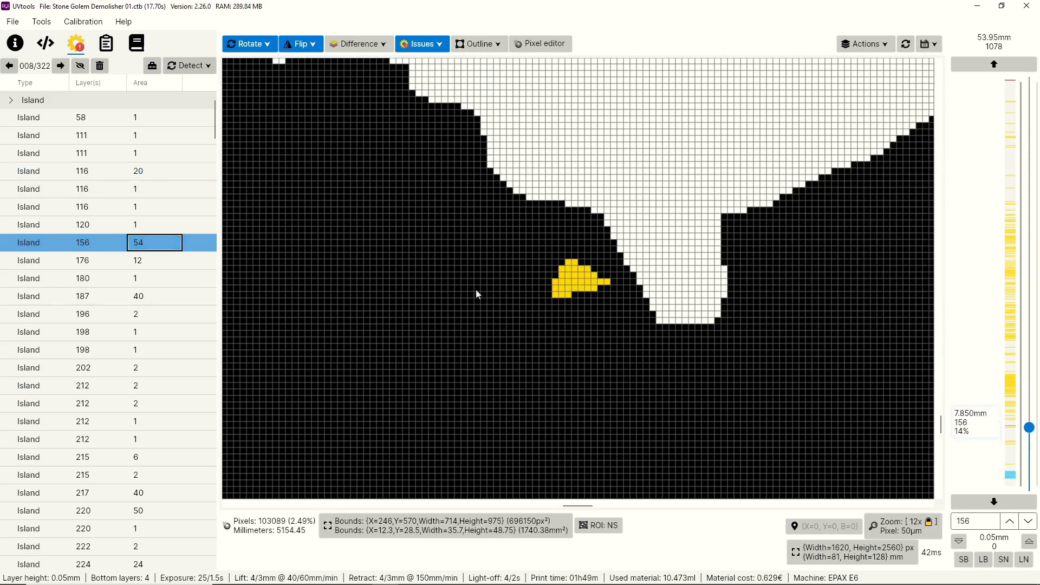
{"action": "mouse_move", "coordinate": [616, 257]}
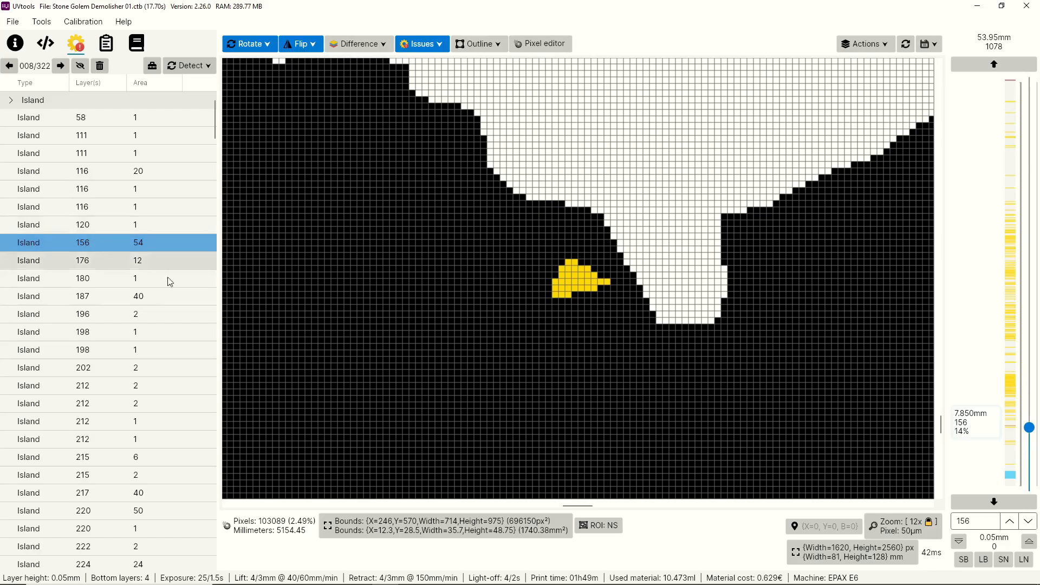
{"action": "left_click", "coordinate": [41, 21]}
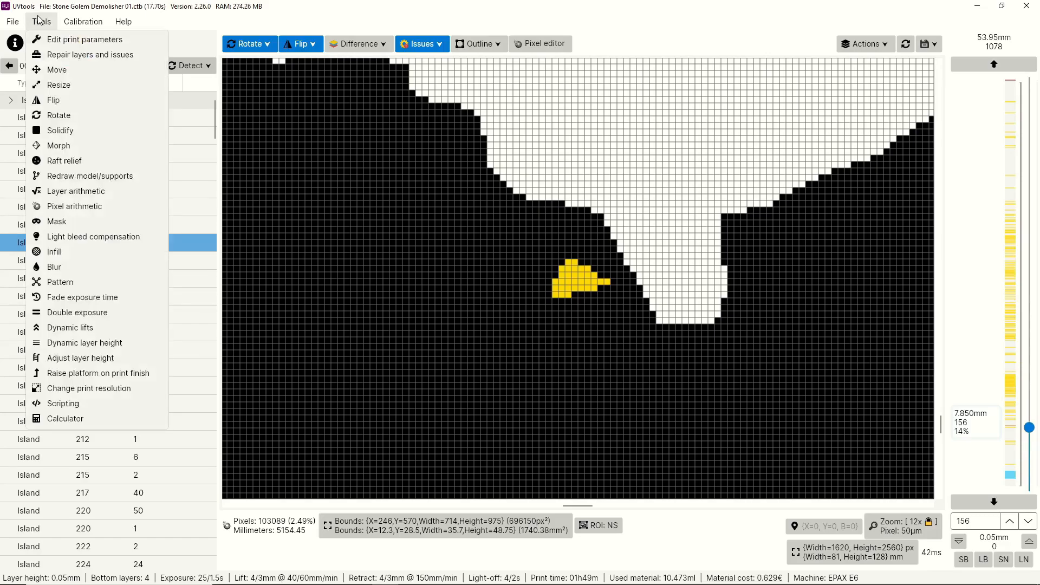
{"action": "mouse_move", "coordinate": [90, 55]}
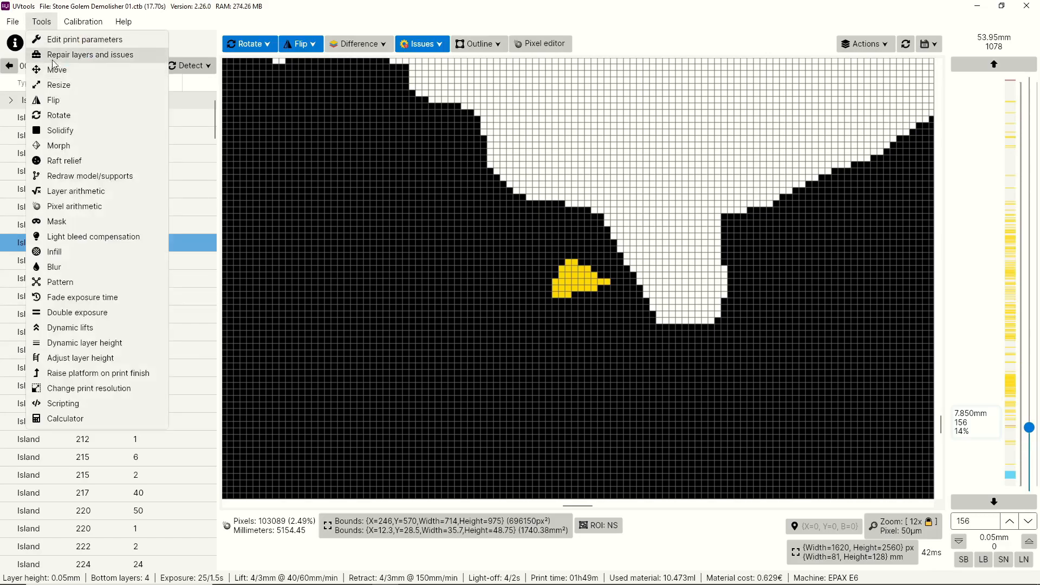
Open the Repair layers and issues dialog from the Tools menu.
{"action": "left_click", "coordinate": [90, 54]}
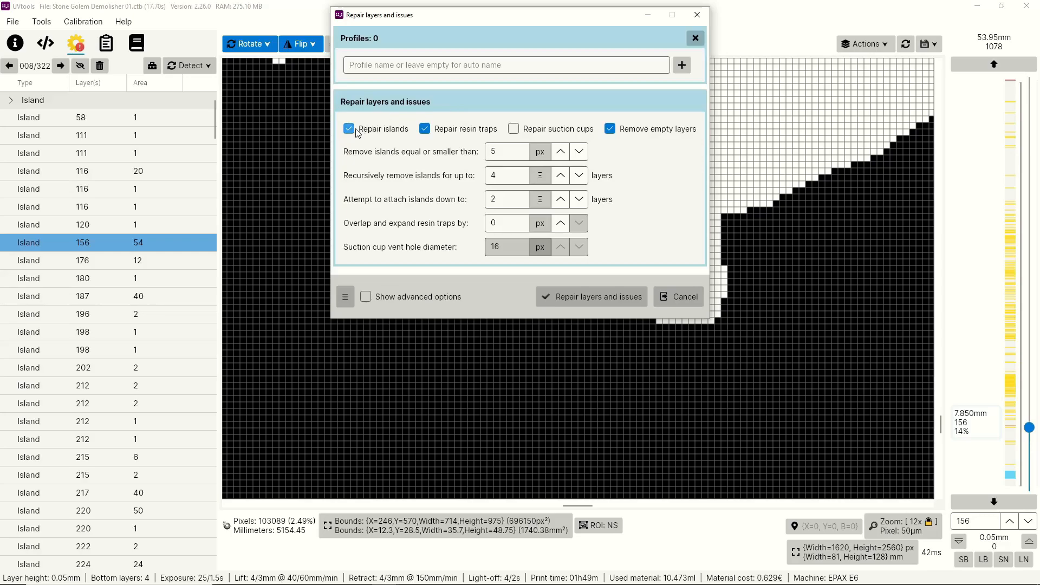
{"action": "mouse_move", "coordinate": [349, 129]}
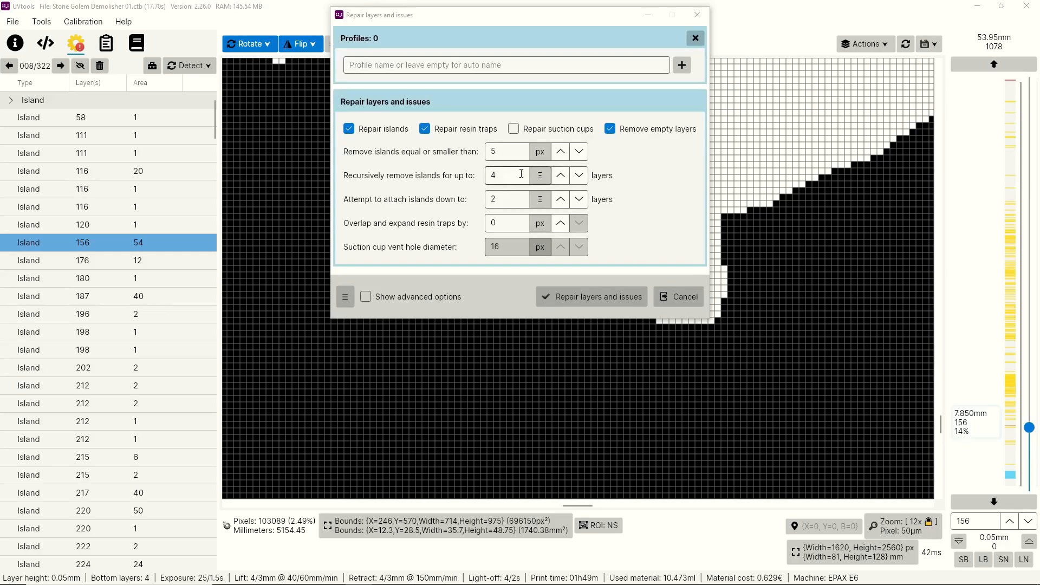
{"action": "mouse_move", "coordinate": [517, 175]}
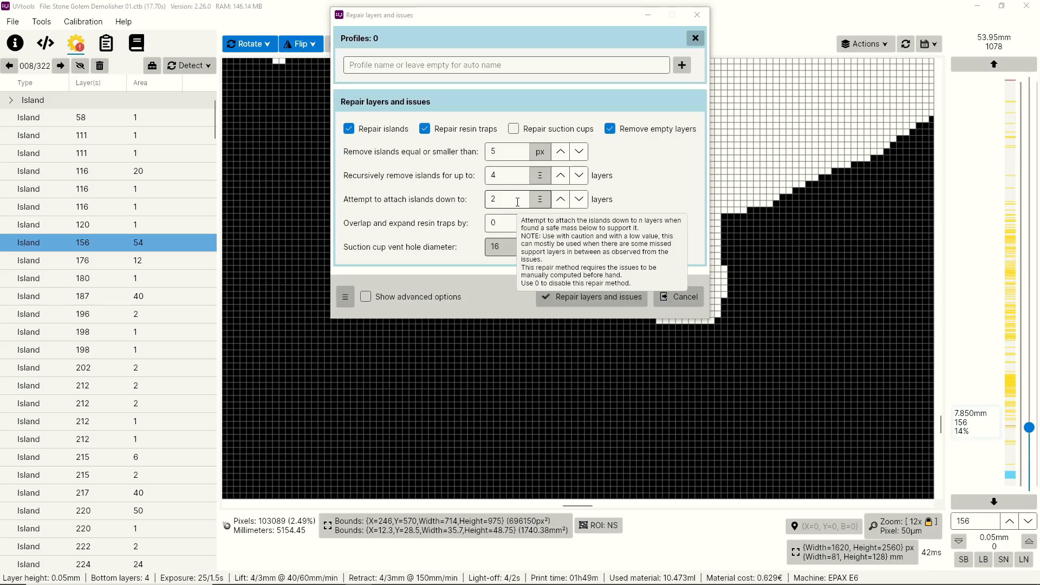
{"action": "mouse_move", "coordinate": [621, 221]}
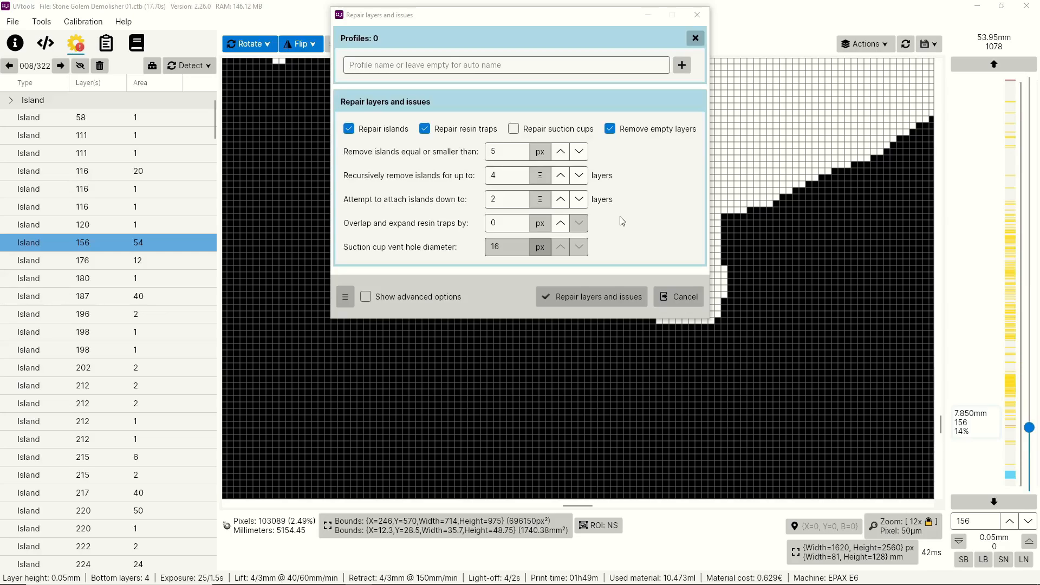
{"action": "mouse_move", "coordinate": [506, 223]}
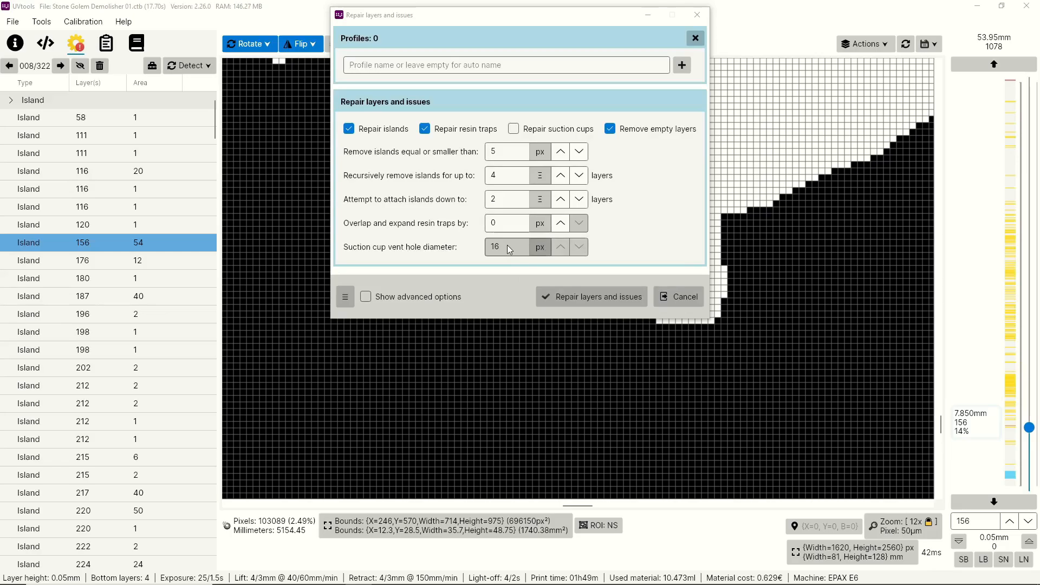
{"action": "mouse_move", "coordinate": [513, 129]}
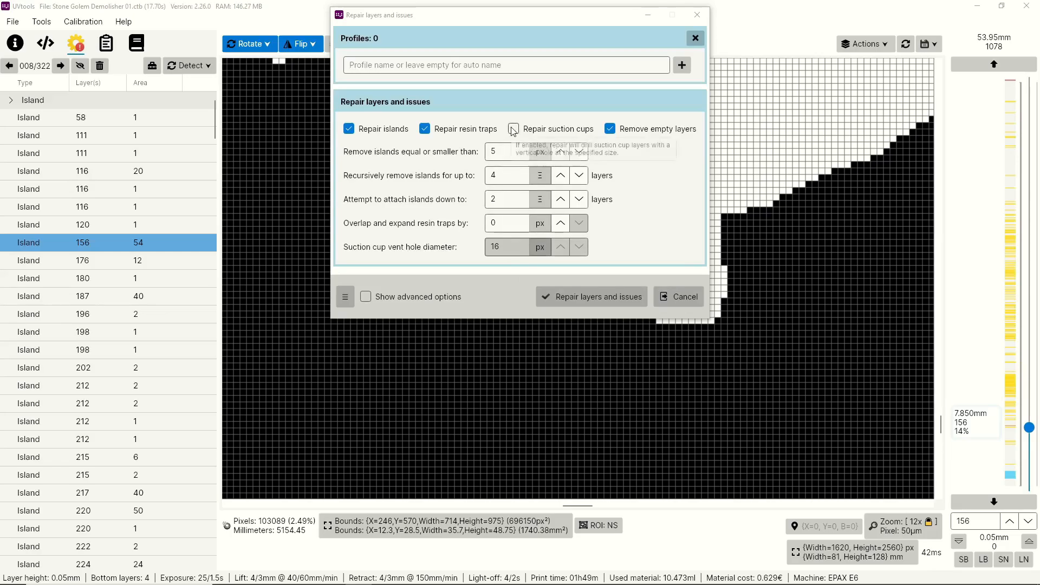
{"action": "left_click", "coordinate": [513, 129]}
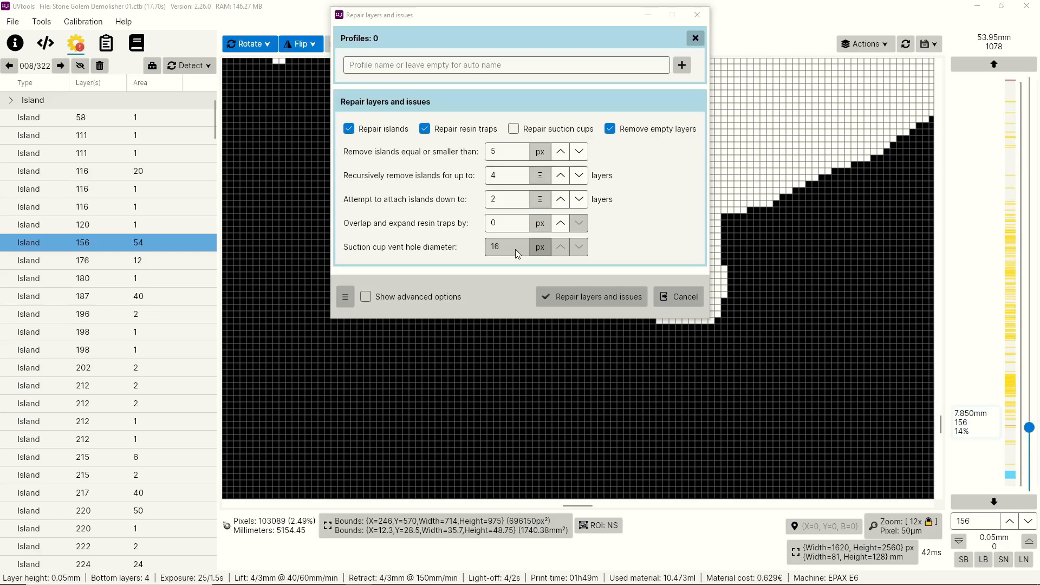
{"action": "mouse_move", "coordinate": [442, 296]}
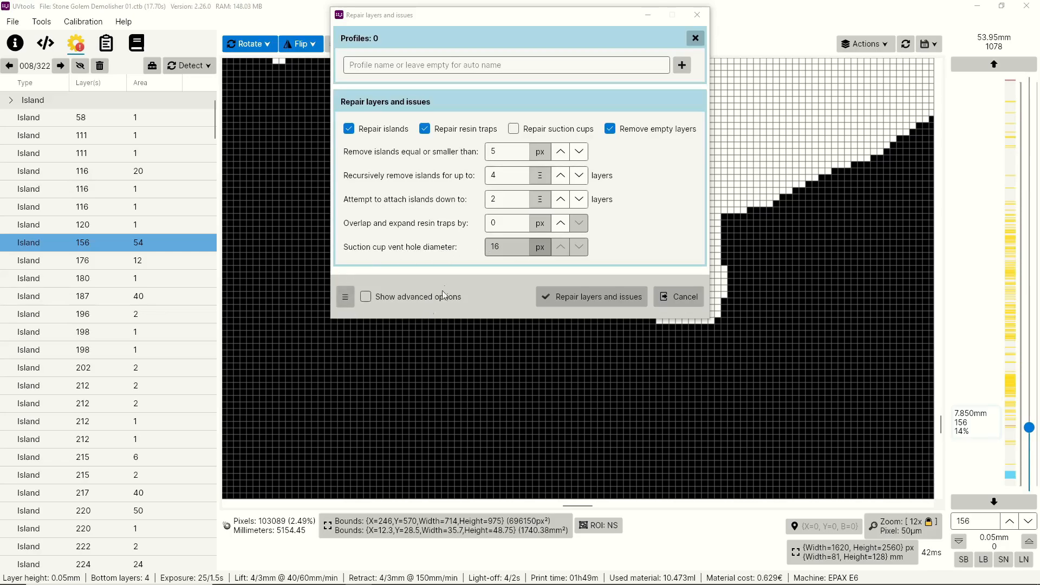
{"action": "mouse_move", "coordinate": [460, 266]}
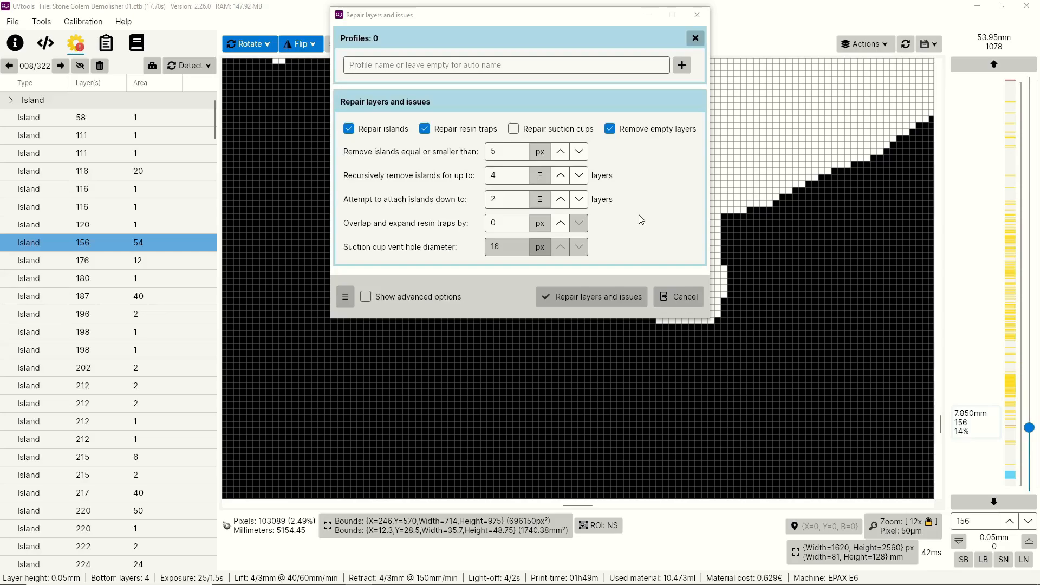
{"action": "mouse_move", "coordinate": [726, 27]}
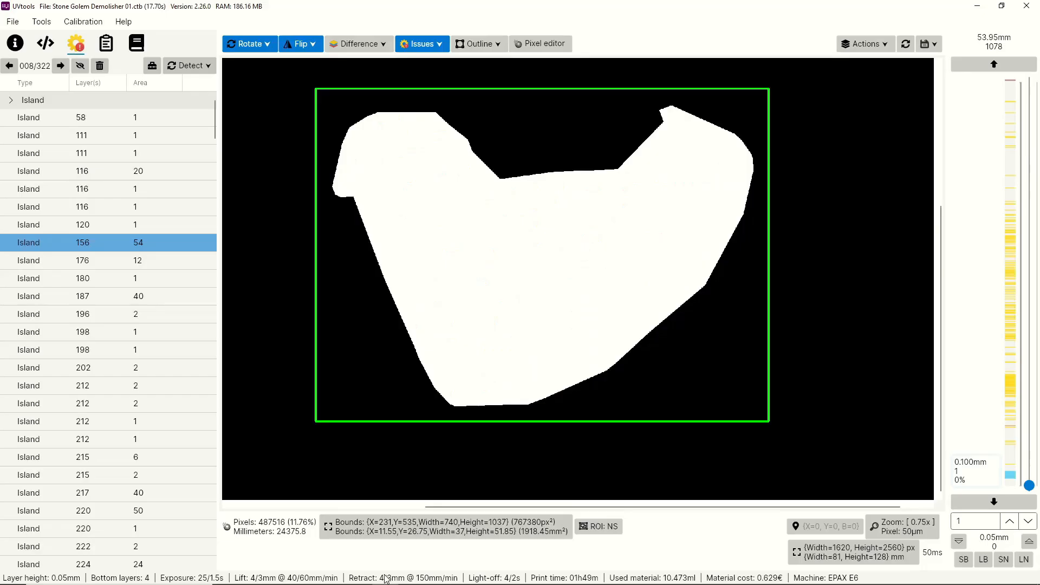
{"action": "mouse_move", "coordinate": [294, 328]}
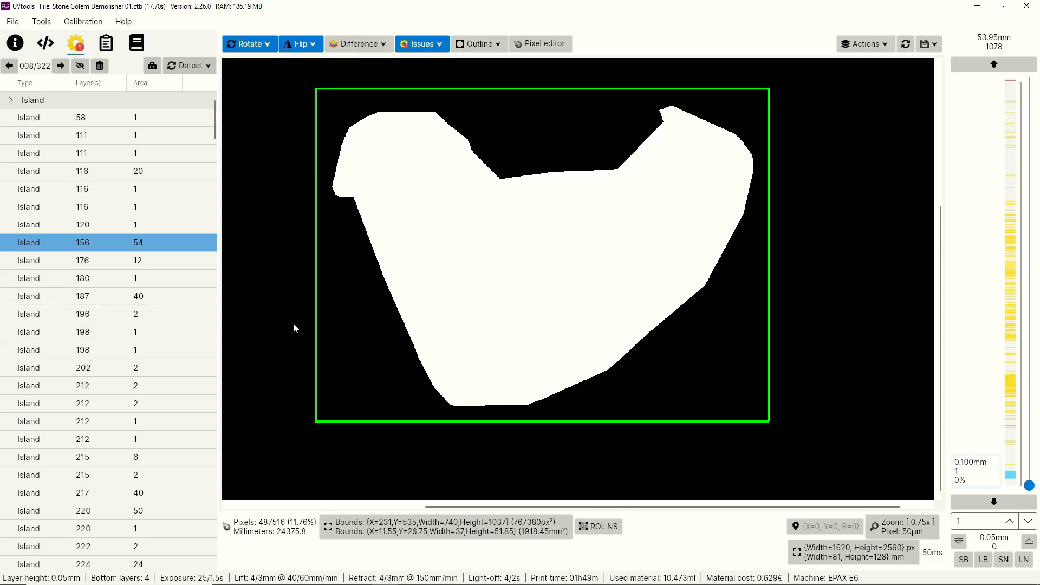
{"action": "mouse_move", "coordinate": [271, 121]}
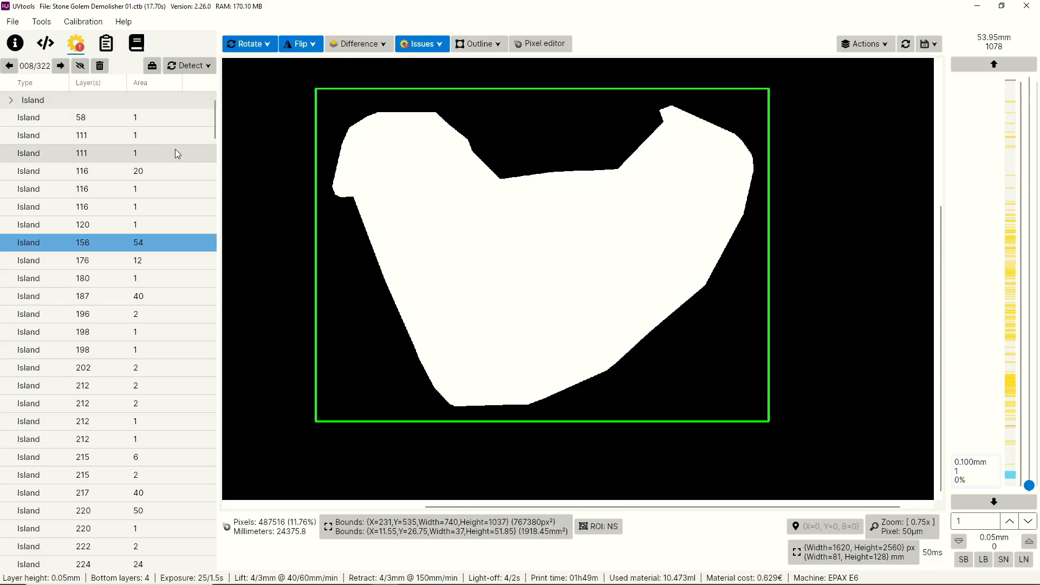
Close the Repair layers and issues dialog to return to the layer preview.
{"action": "left_click", "coordinate": [154, 171]}
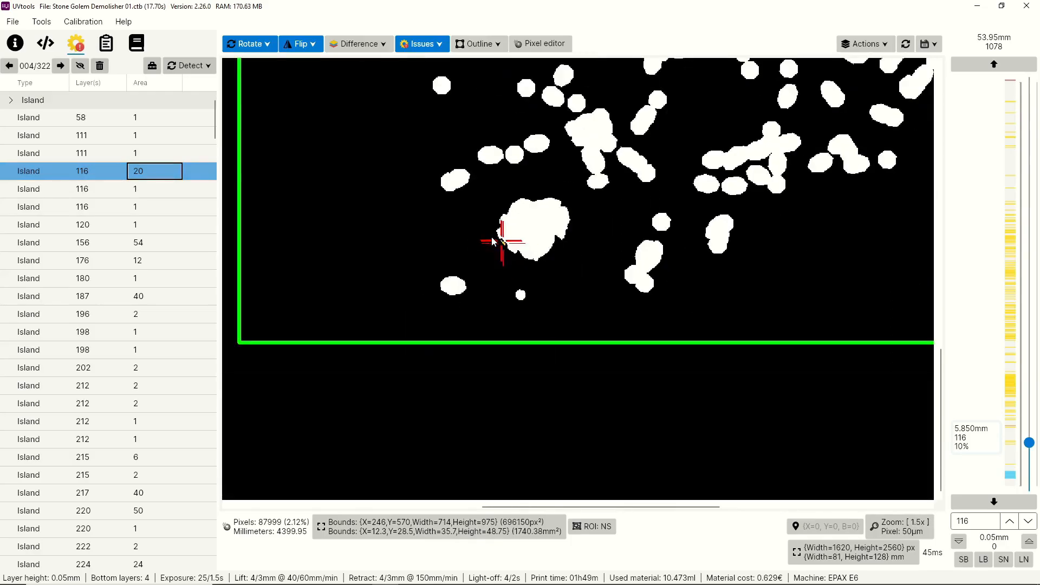
Zoom the layer view into the 20-pixel island on layer 116.
{"action": "scroll", "scroll_direction": "down", "scroll_amount": 3}
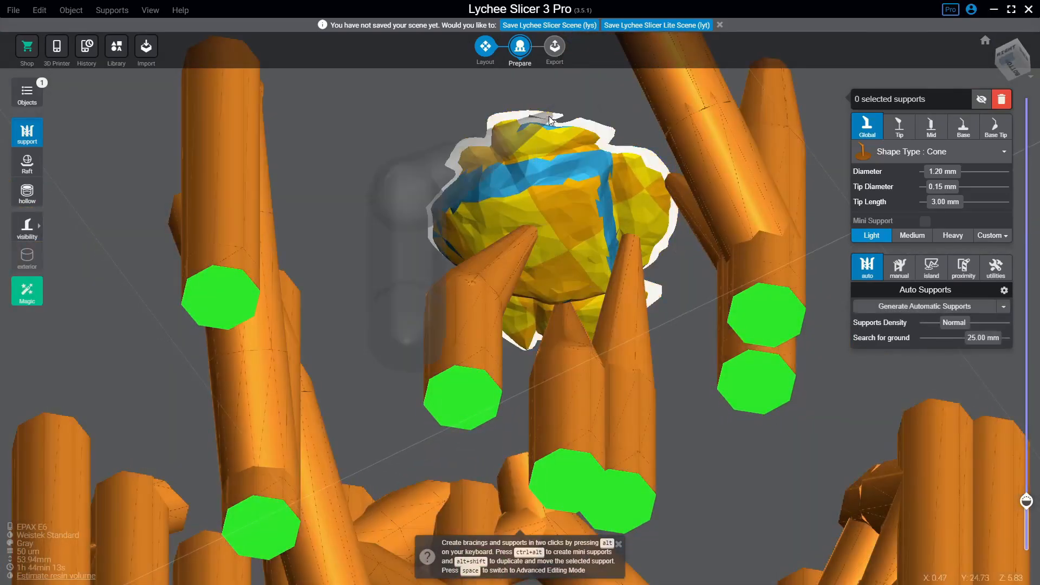
Select a support beneath the island blob in Lychee's layer cutaway.
{"action": "left_click", "coordinate": [549, 119]}
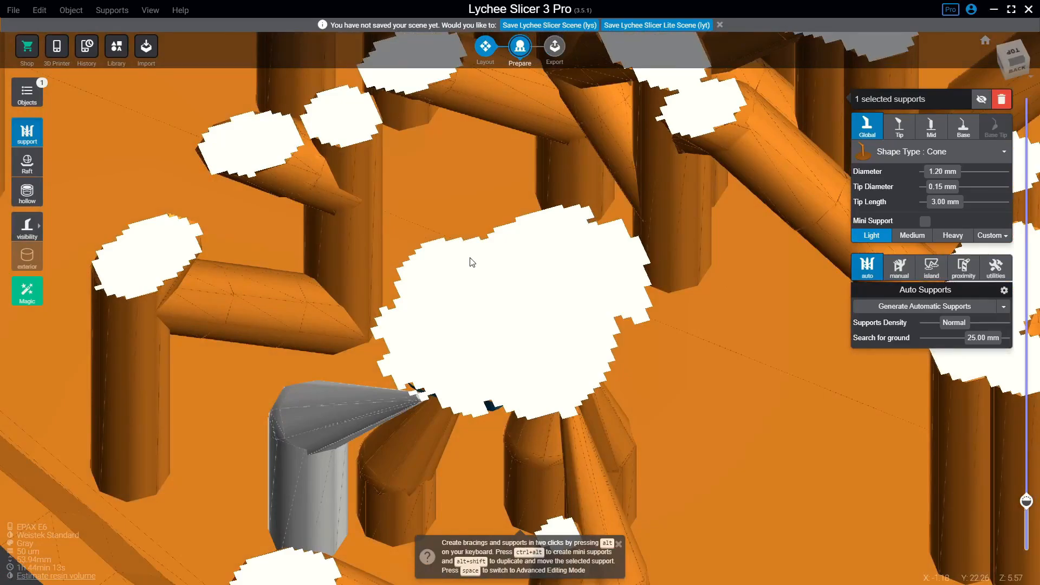
{"action": "mouse_move", "coordinate": [467, 198]}
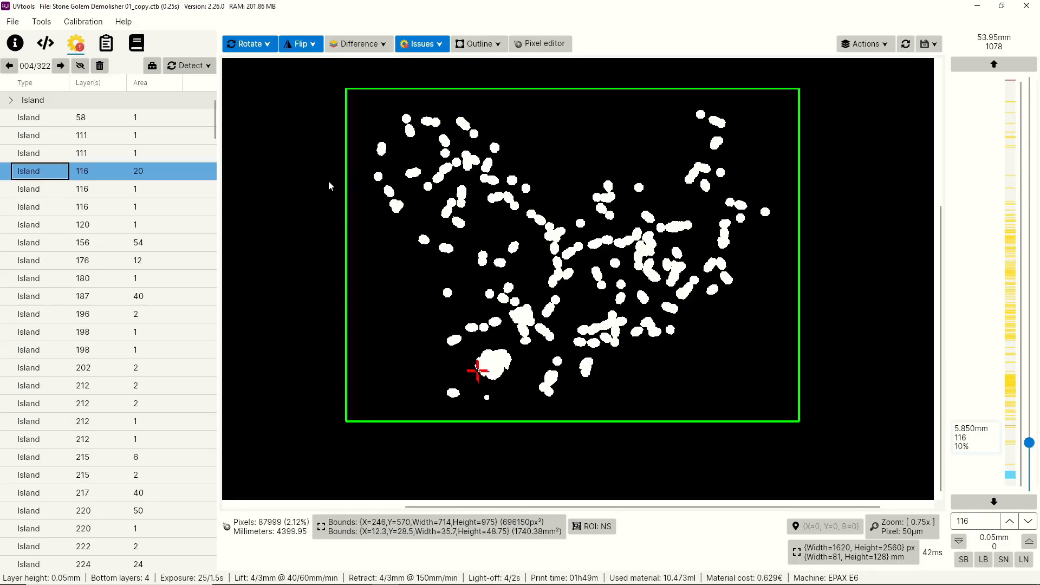
Choose Save As from the File menu to start saving a renamed copy.
{"action": "left_click", "coordinate": [12, 21]}
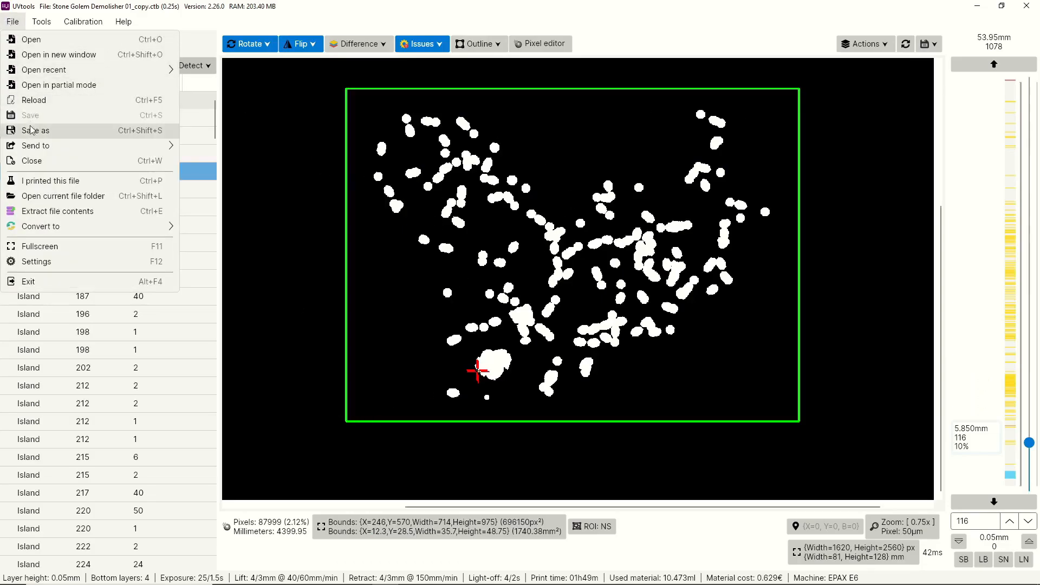
{"action": "left_click", "coordinate": [35, 129]}
{"action": "type", "text": "Stone Golem Demolisher Fixed"}
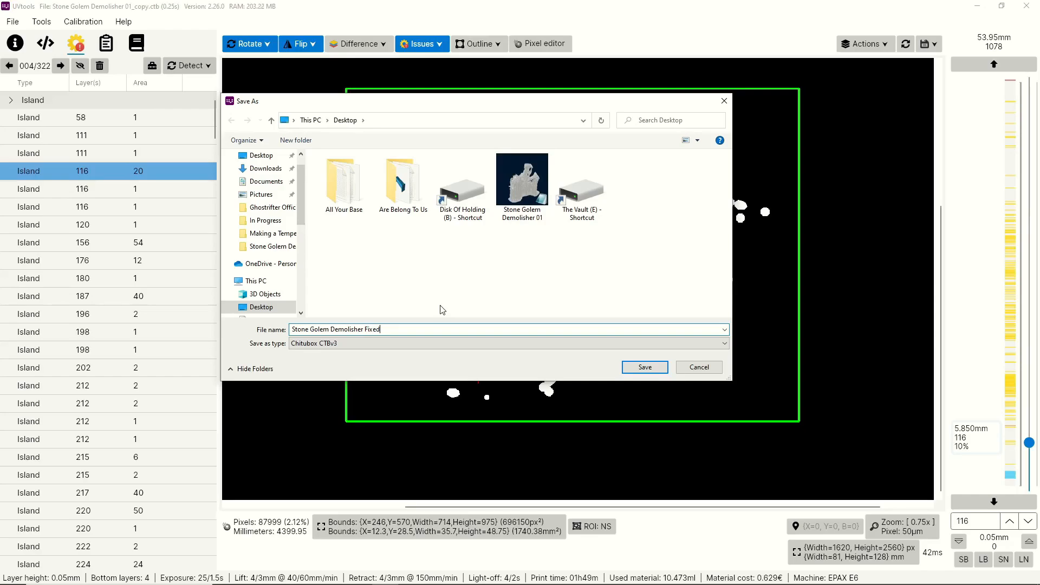
{"action": "mouse_move", "coordinate": [678, 397]}
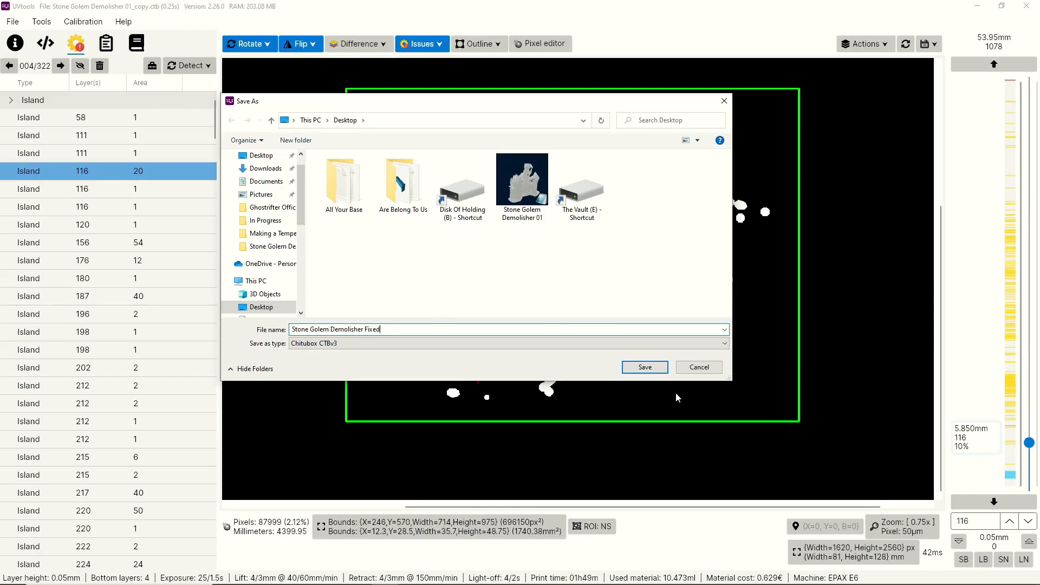